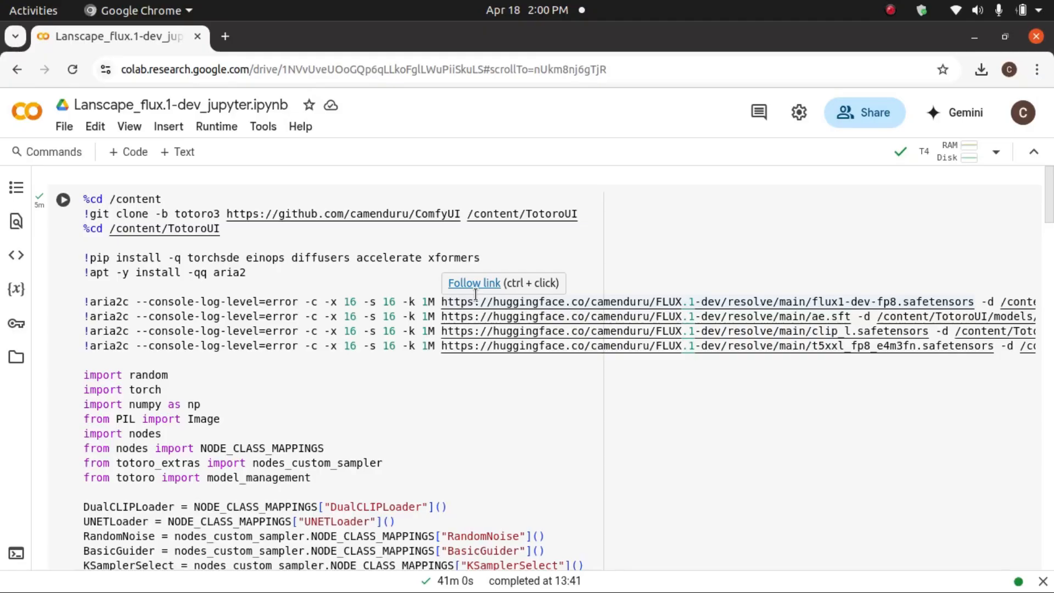
Step: Leave the title field for Lanscape_flux.1-dev_jupyter.ipynb and place the cursor in the first code cell after %cd /content
left_click(179, 106)
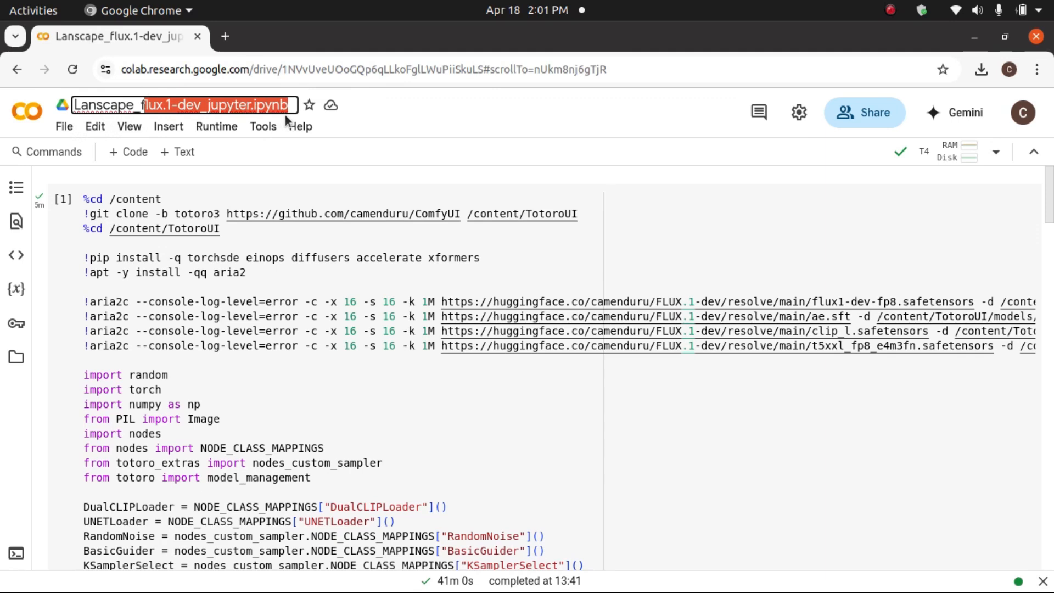
mouse_move(380, 172)
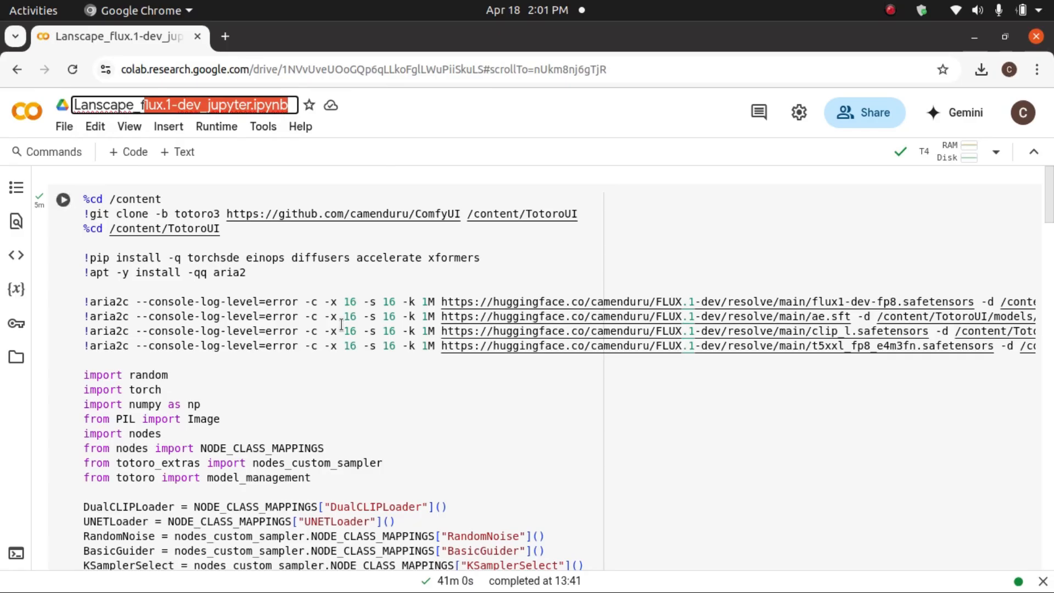
mouse_move(462, 261)
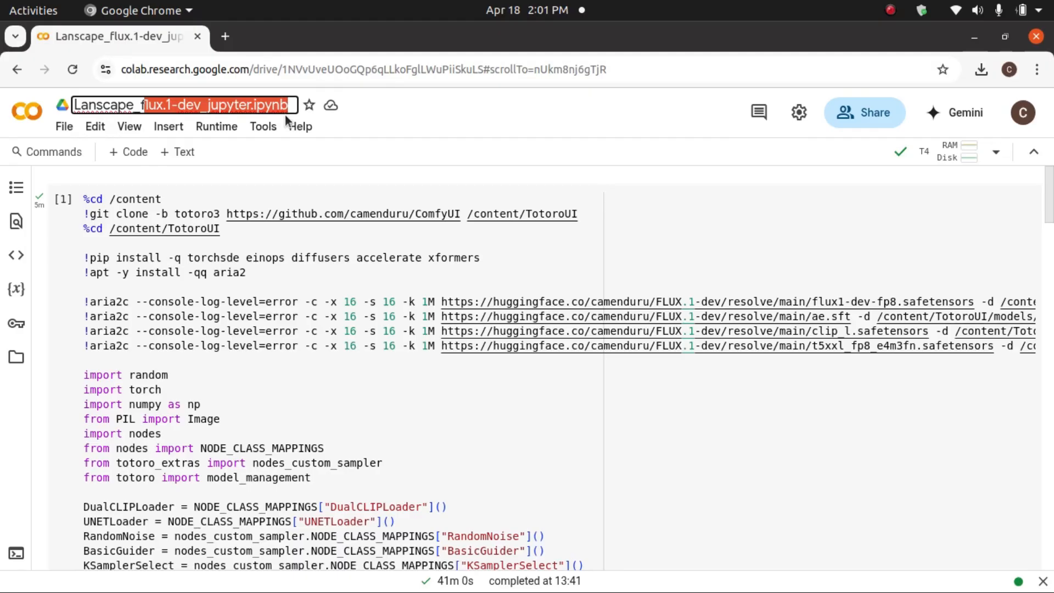
mouse_move(379, 172)
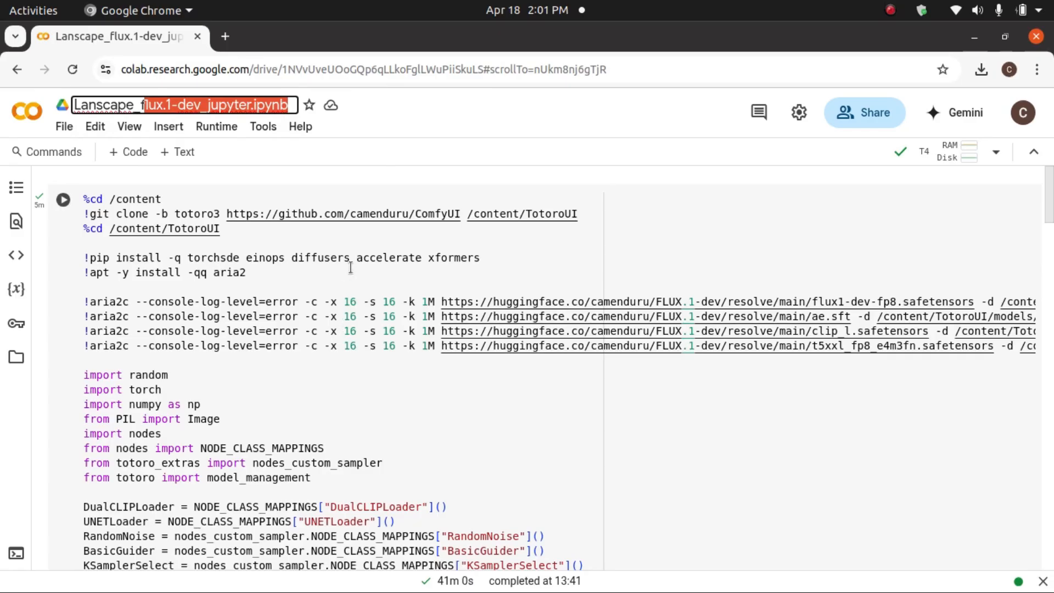
mouse_move(463, 262)
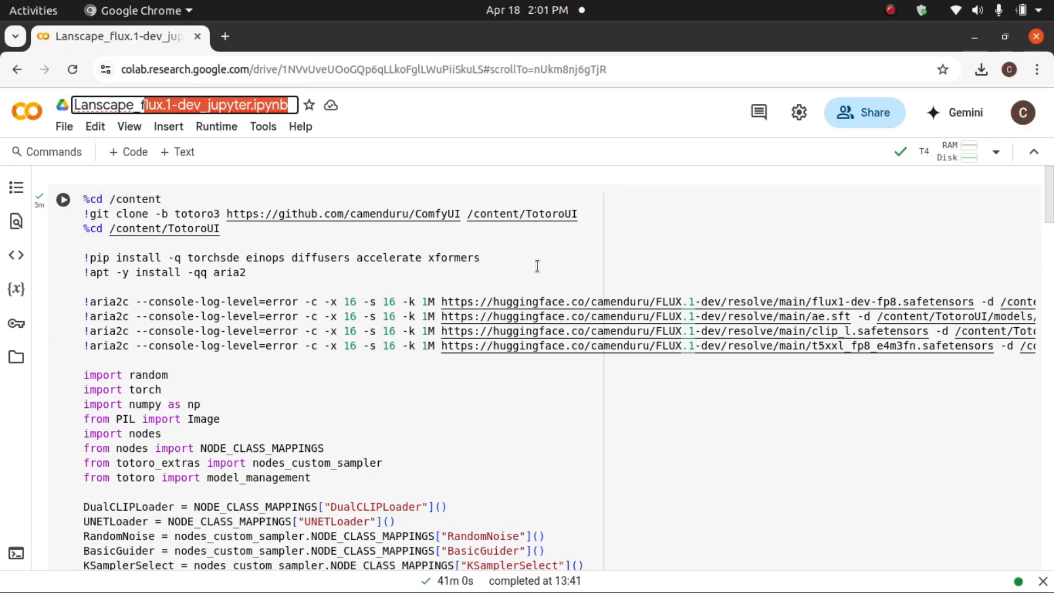
scroll("down", 3)
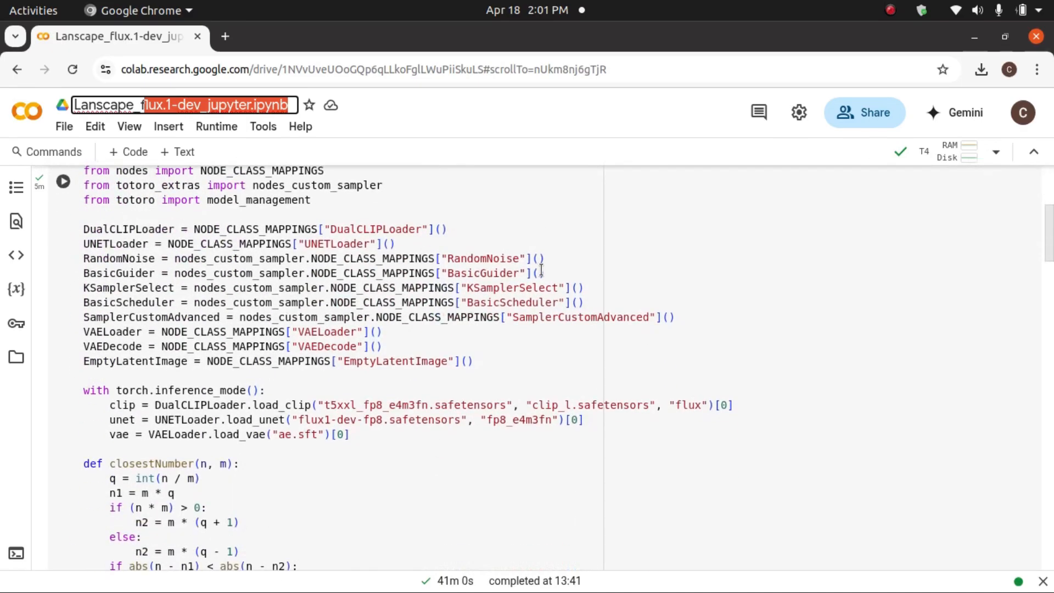
scroll("down", 3)
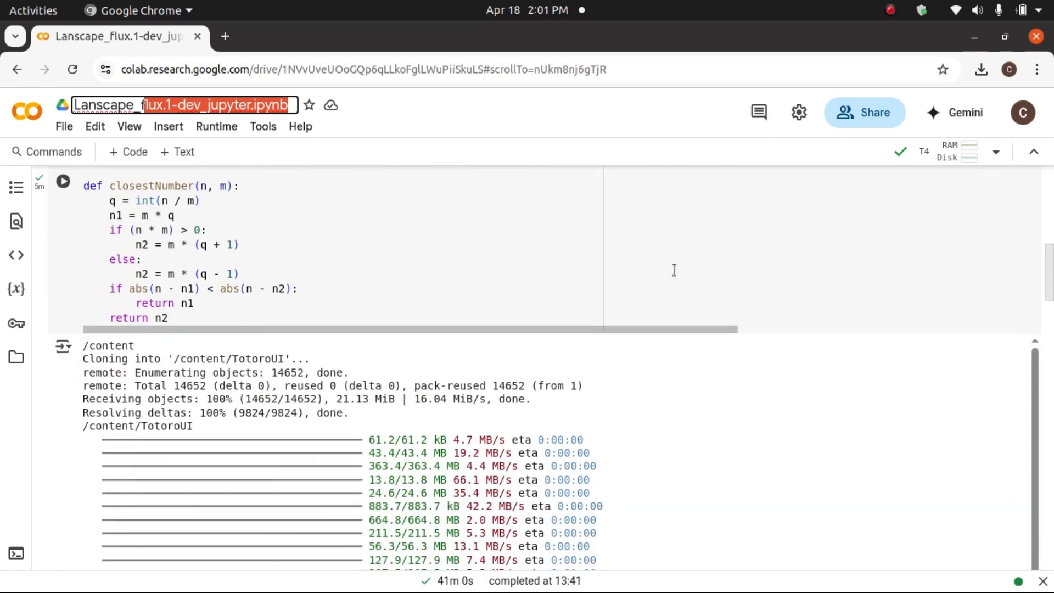
scroll("down", 3)
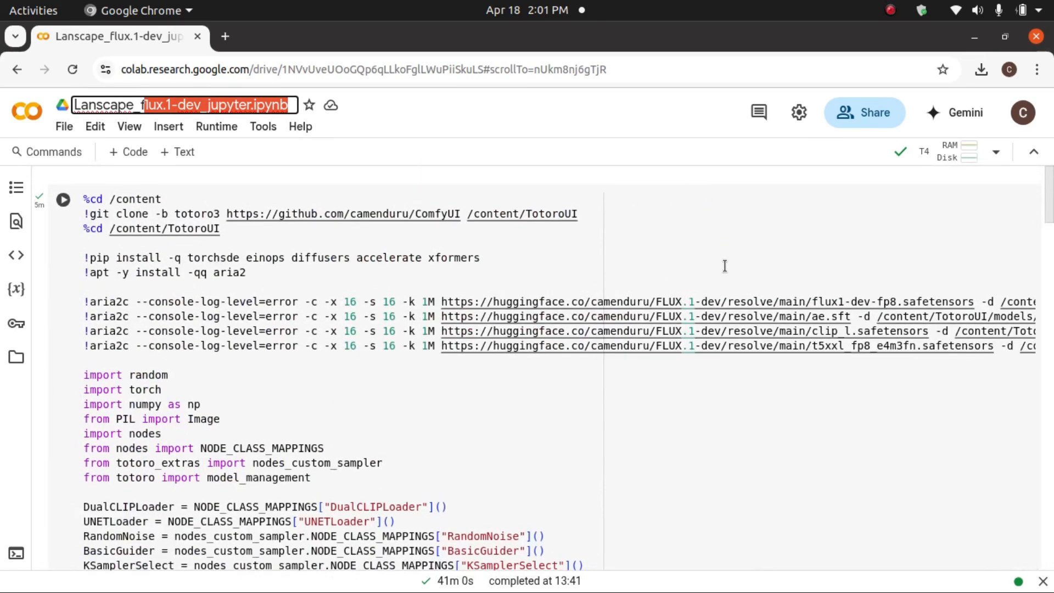
scroll("down", 3)
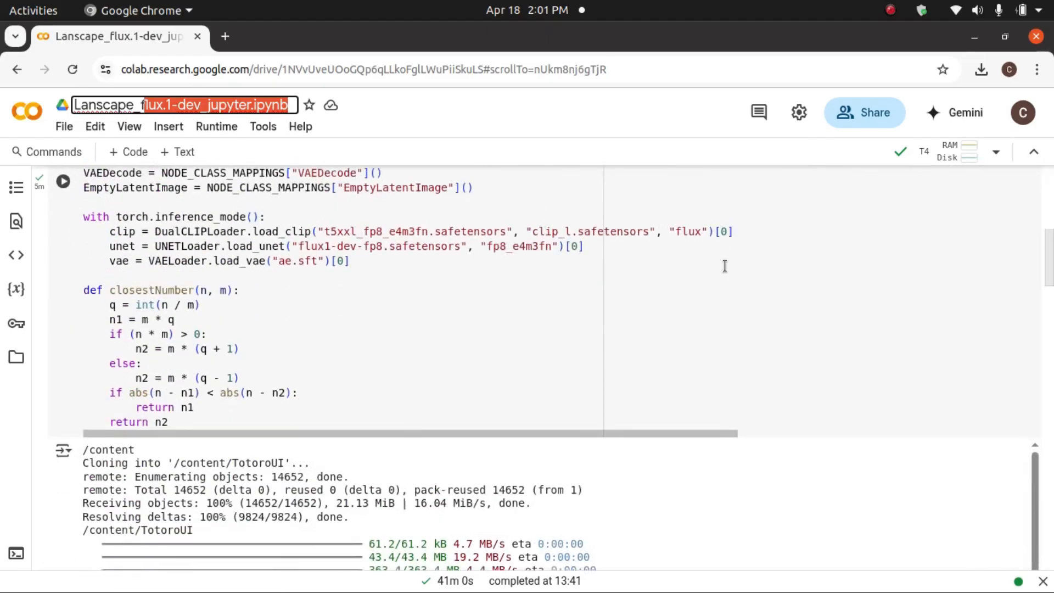
scroll("down", 3)
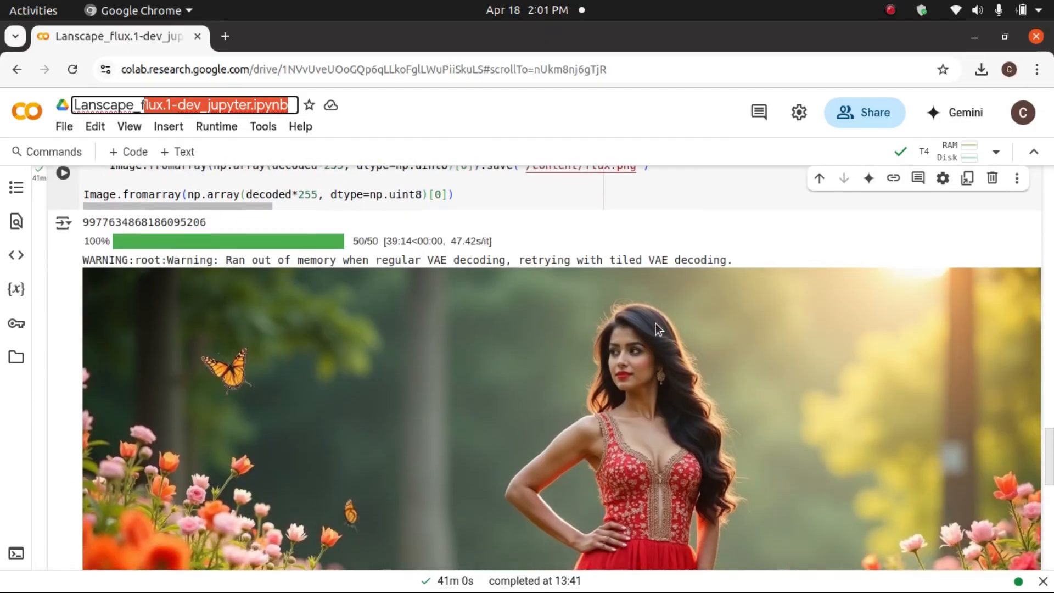
scroll("down", 3)
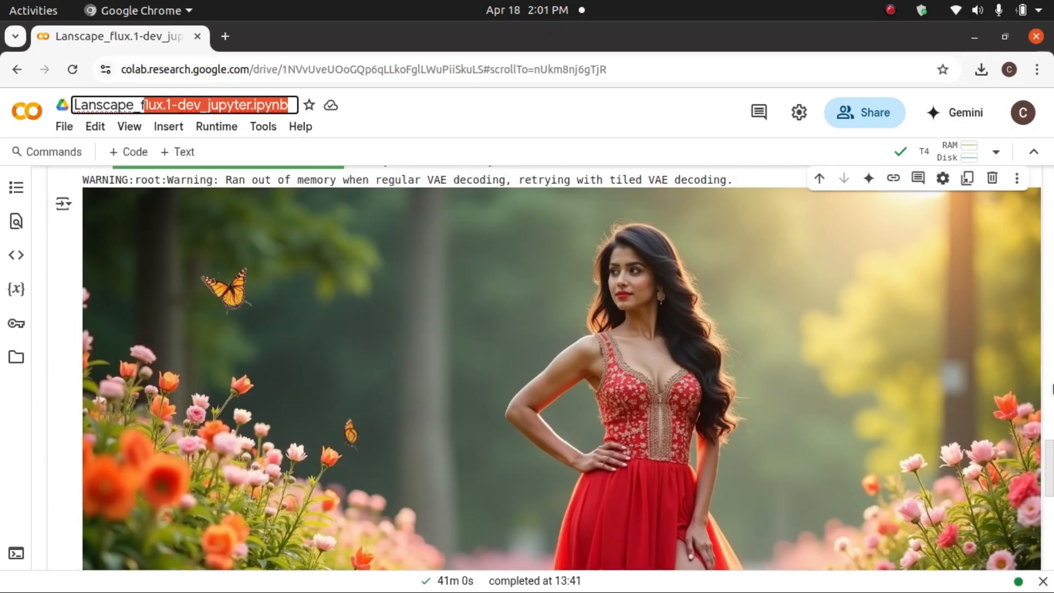
scroll("up", 3)
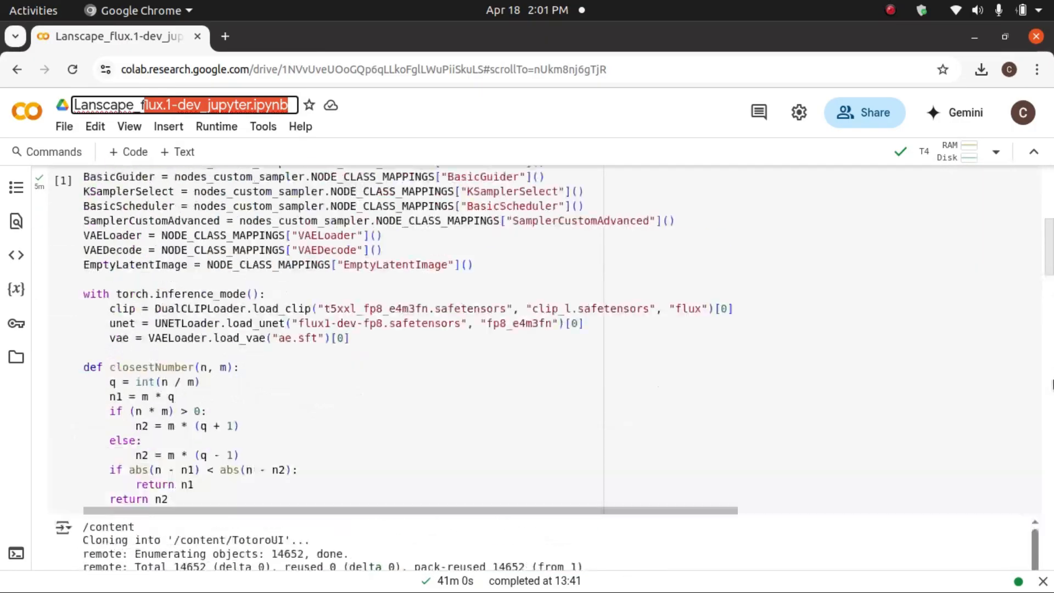
scroll("up", 3)
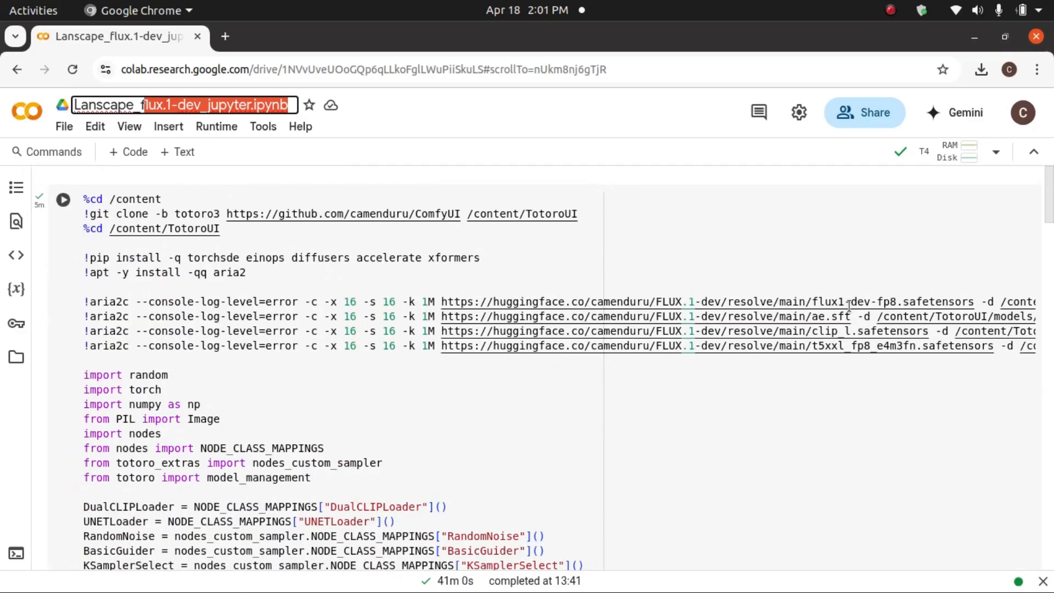
mouse_move(948, 152)
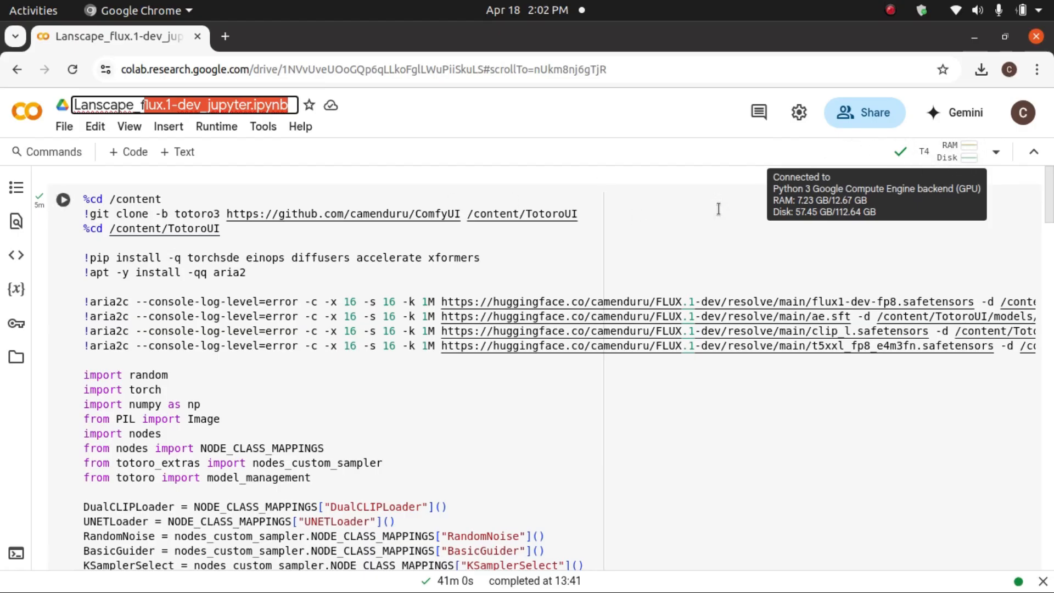
left_click(996, 151)
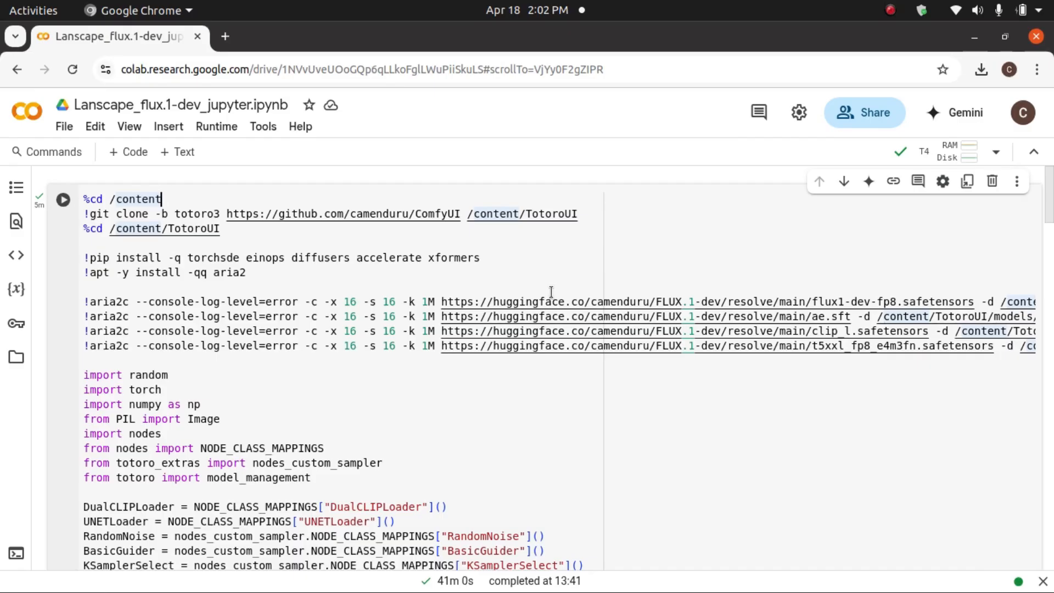
mouse_move(70, 208)
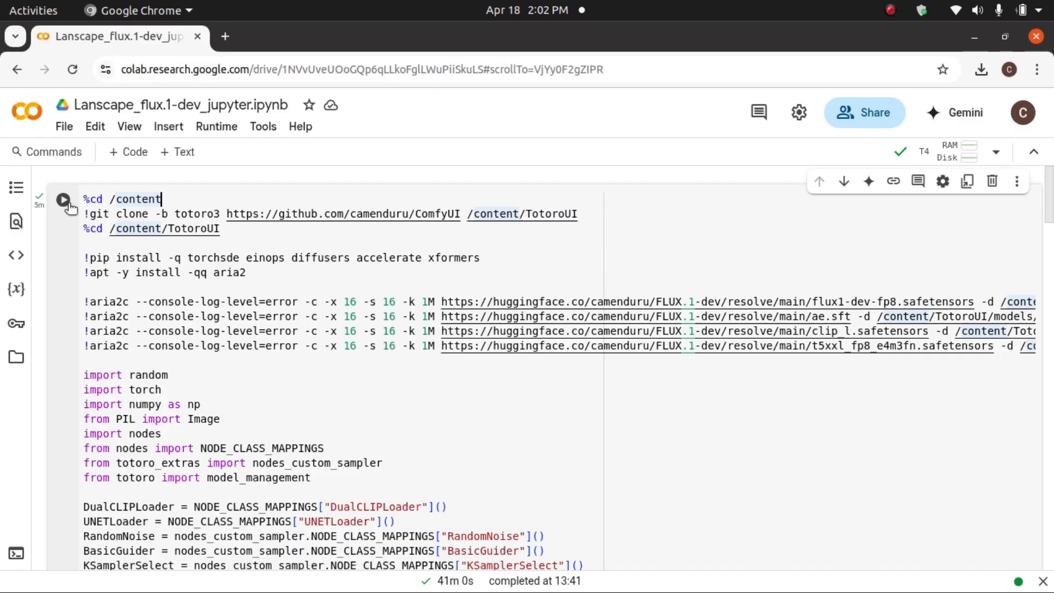
mouse_move(41, 207)
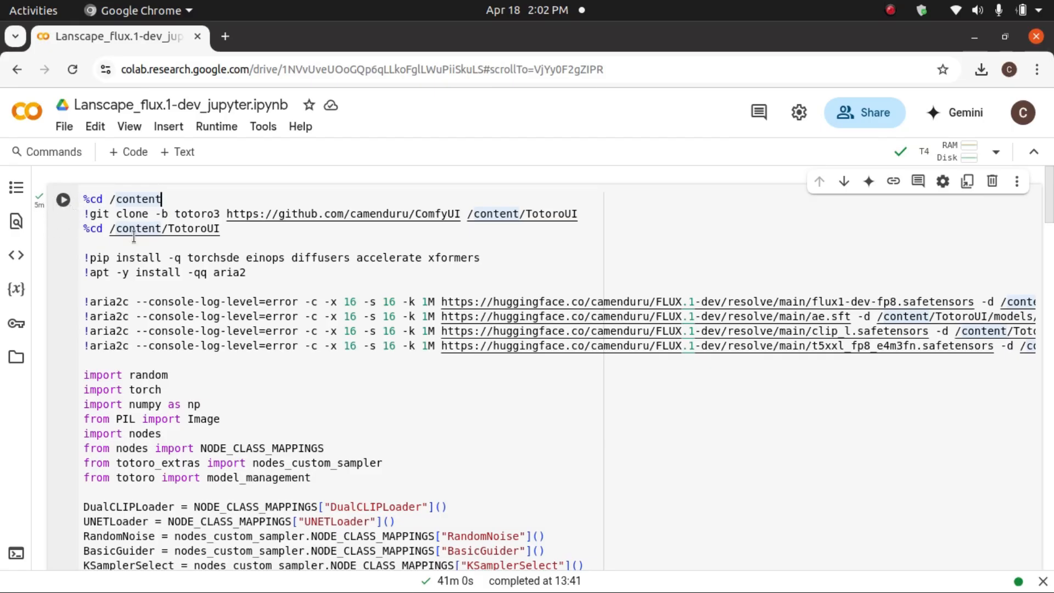
Step: Scroll past the install log to the torch.inference_mode cell holding positive_prompt, 1920x1080 and euler sampling
scroll("down", 3)
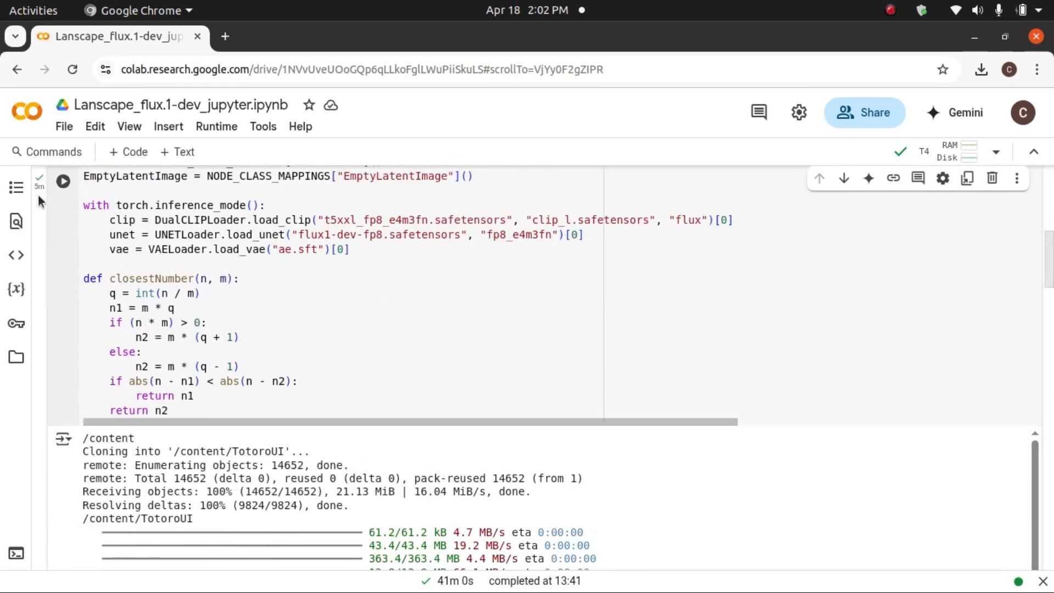
scroll("down", 3)
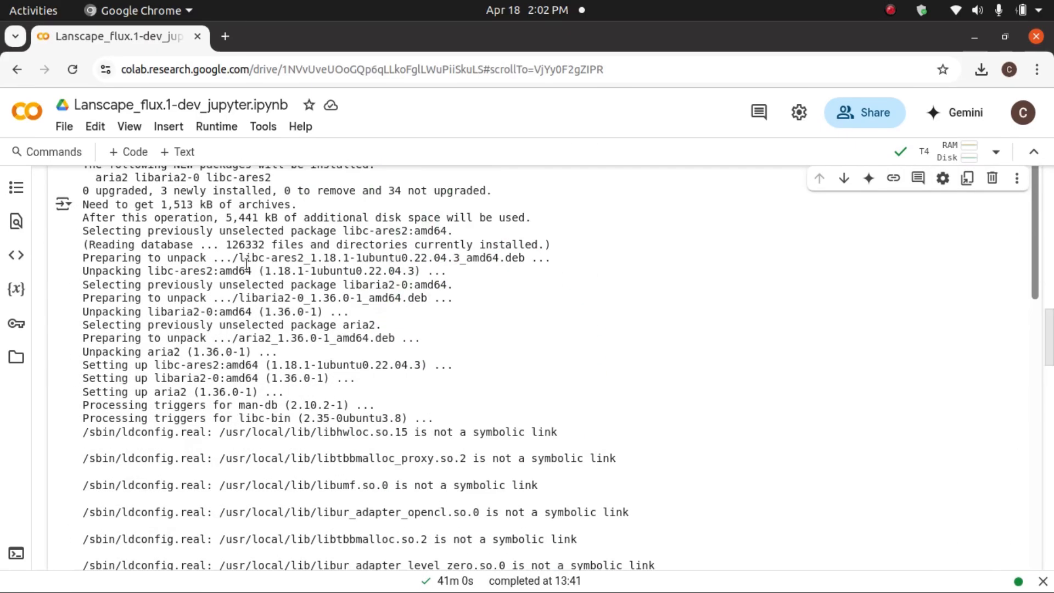
scroll("down", 3)
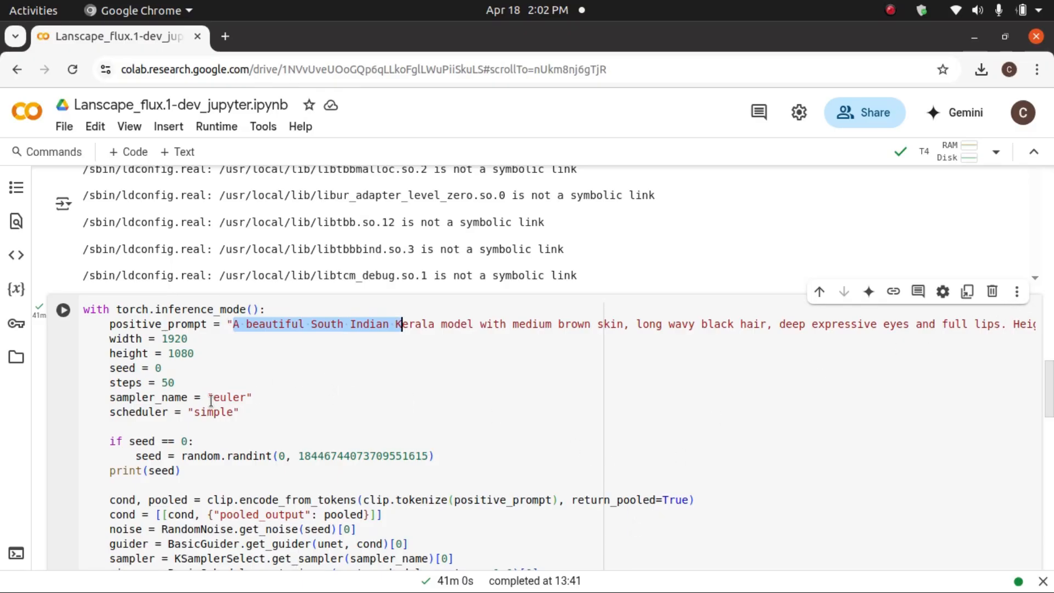
mouse_move(210, 392)
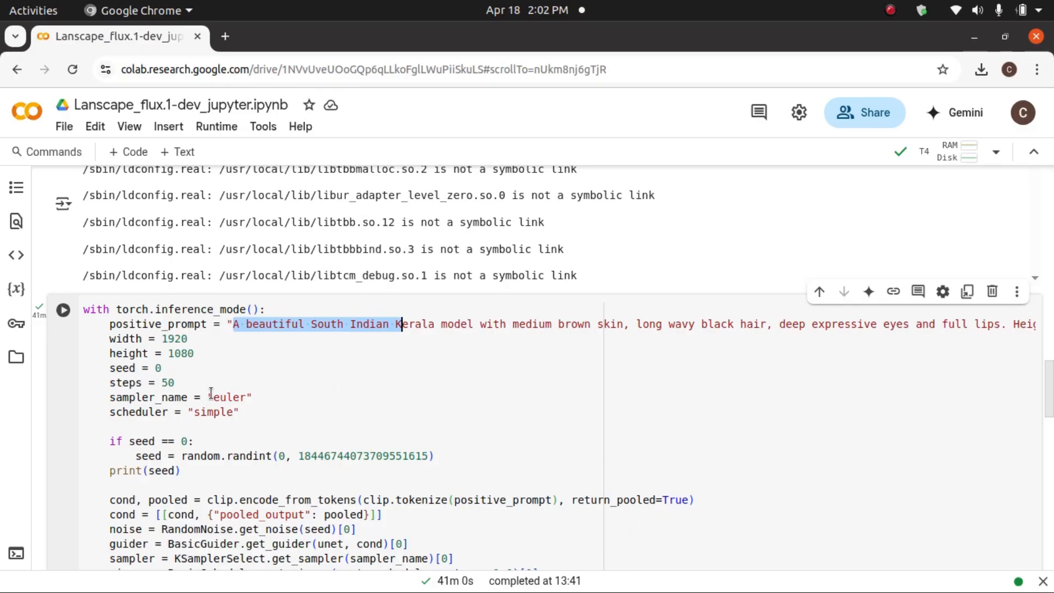
mouse_move(276, 393)
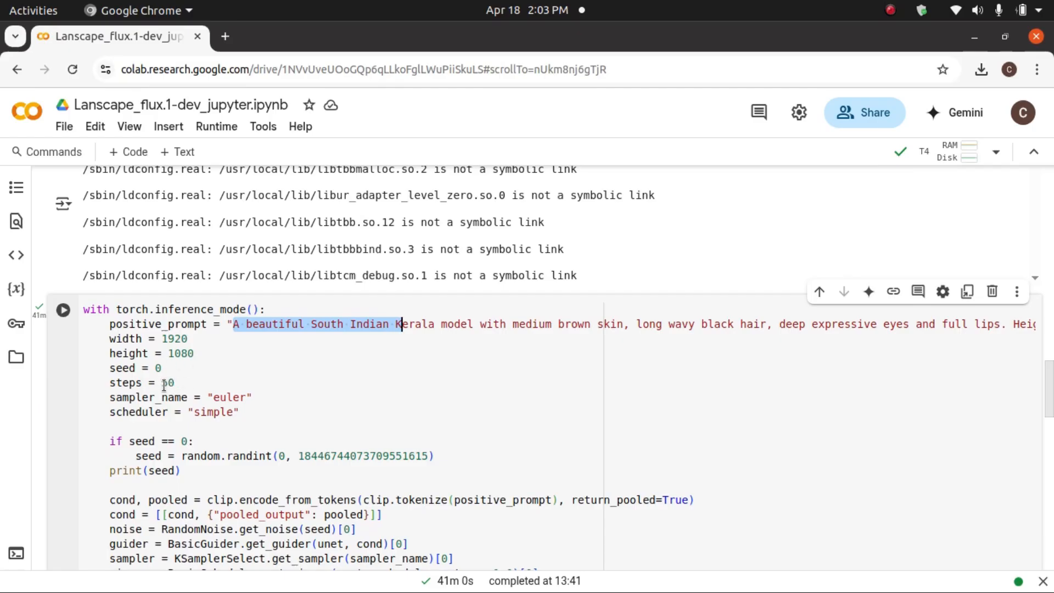
Step: Set steps = 50 in the generation cell and bring its 50/50-step output image of the woman among flowers into view
type("50")
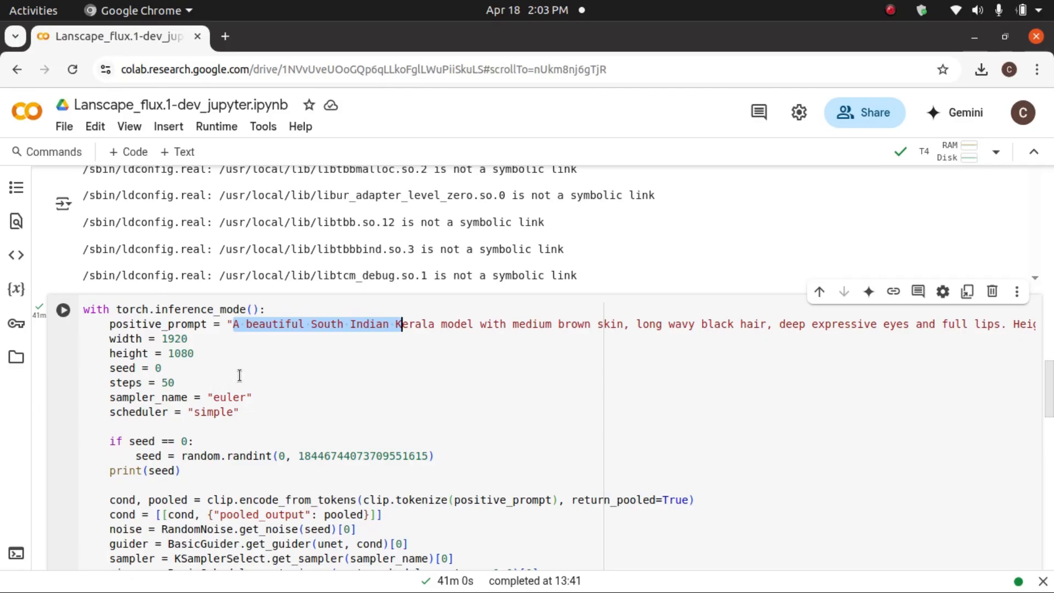
mouse_move(161, 396)
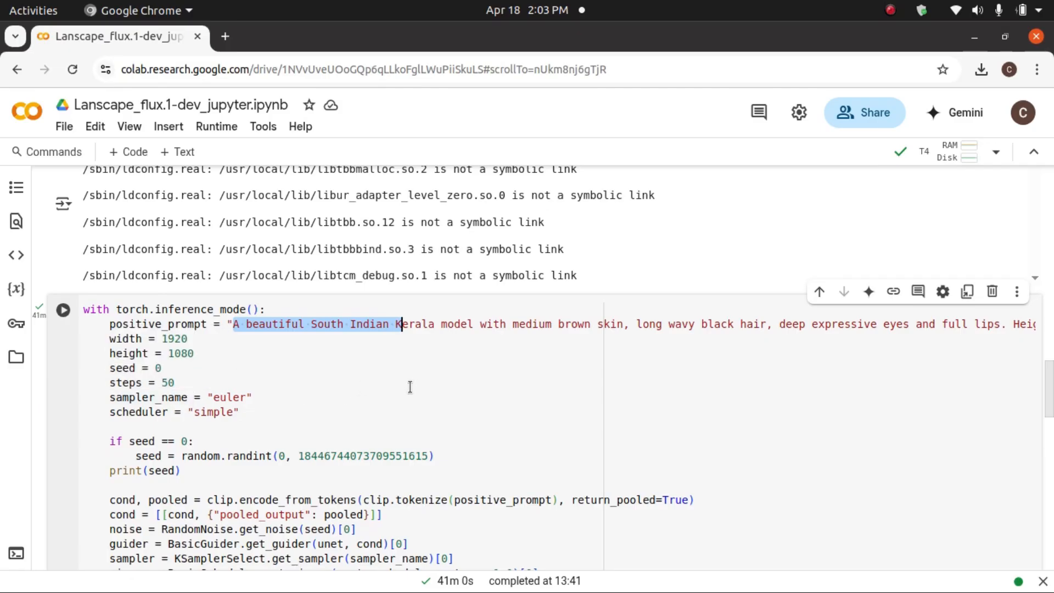
scroll("down", 3)
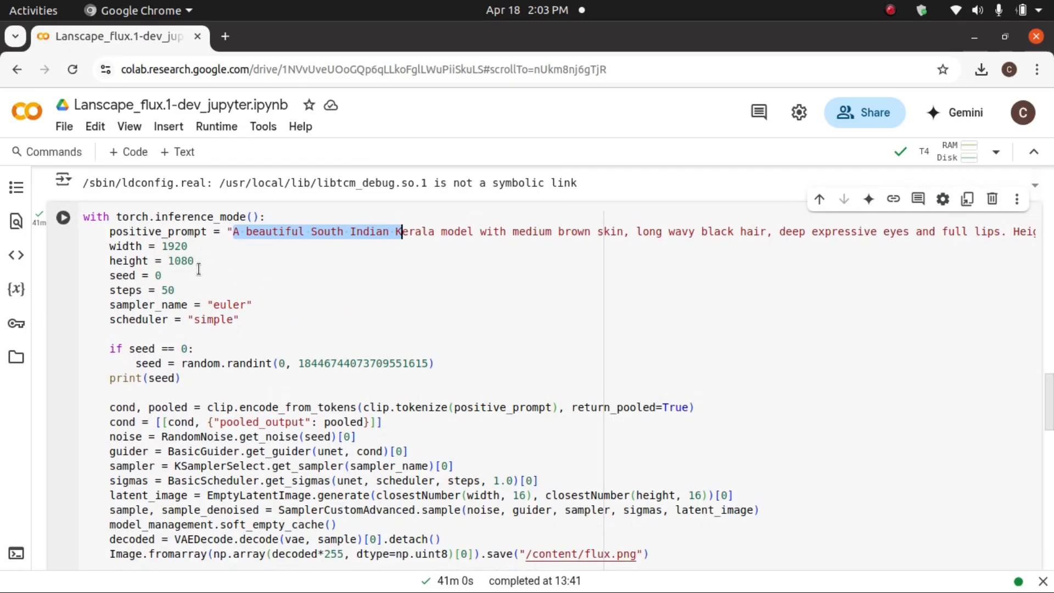
mouse_move(210, 282)
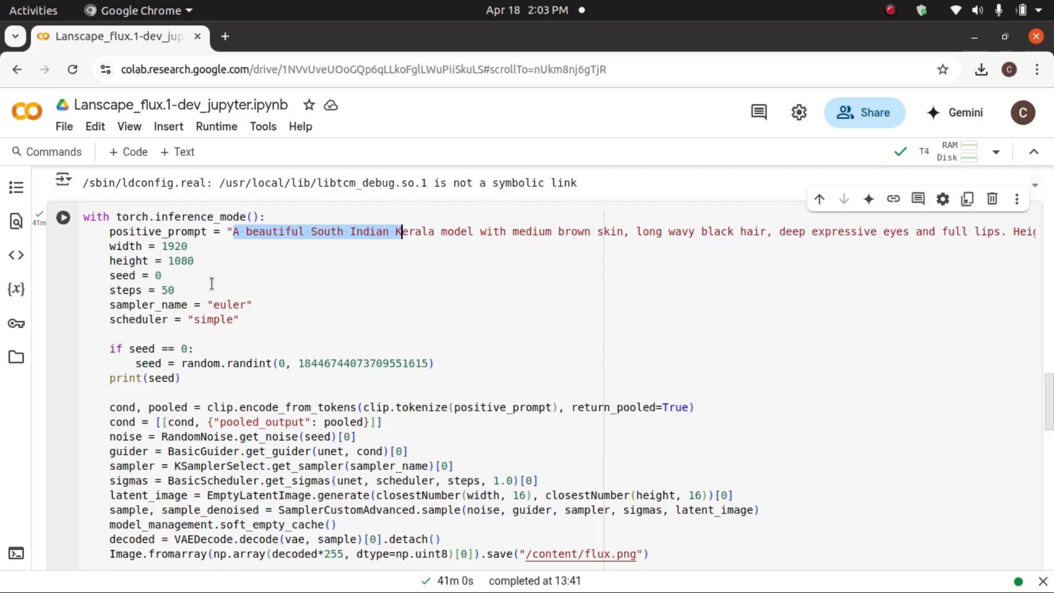
scroll("down", 3)
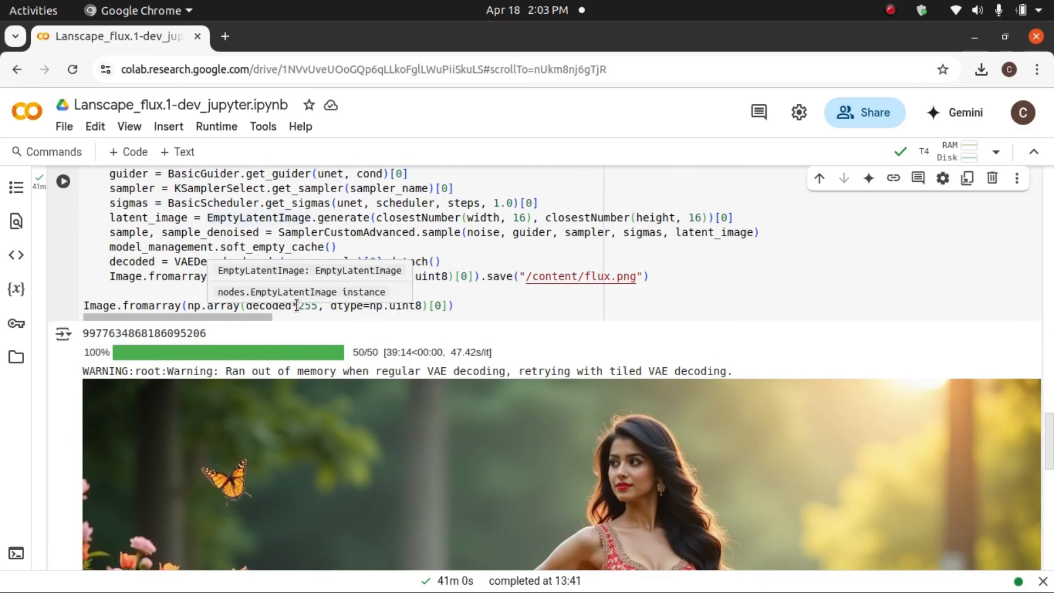
scroll("up", 3)
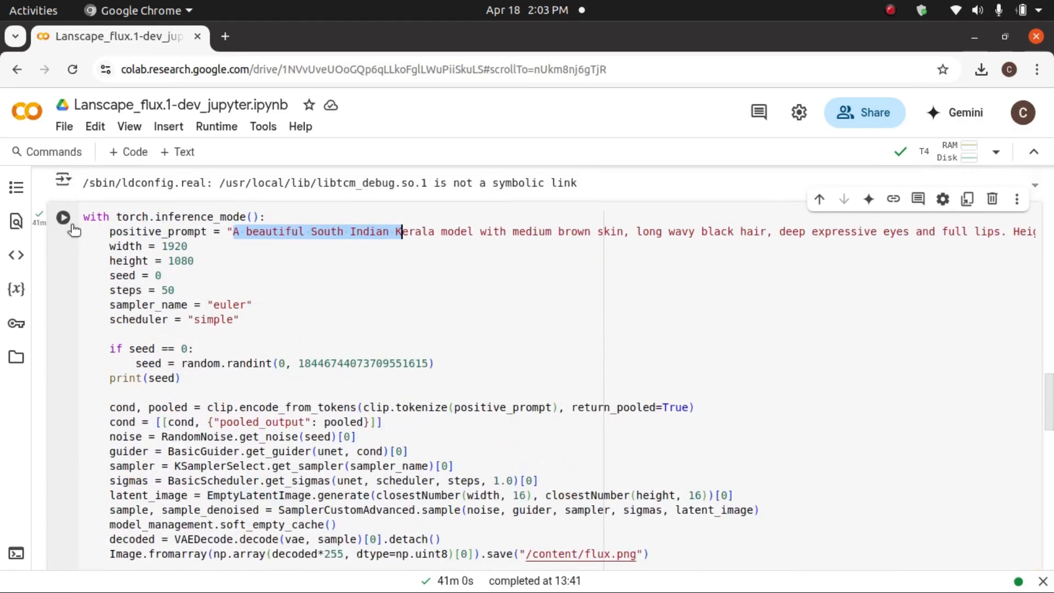
scroll("up", 3)
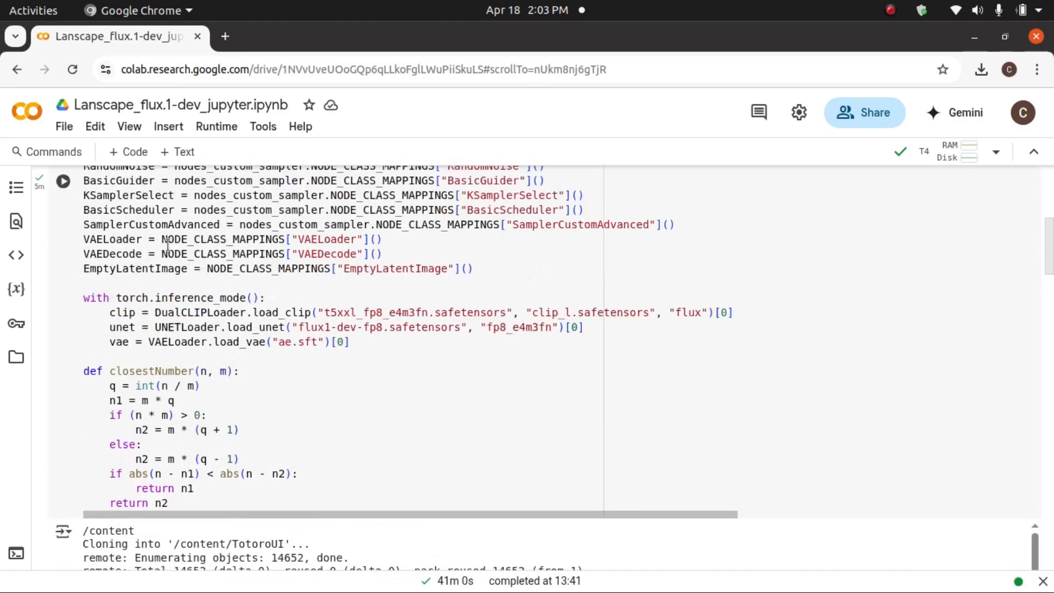
scroll("down", 3)
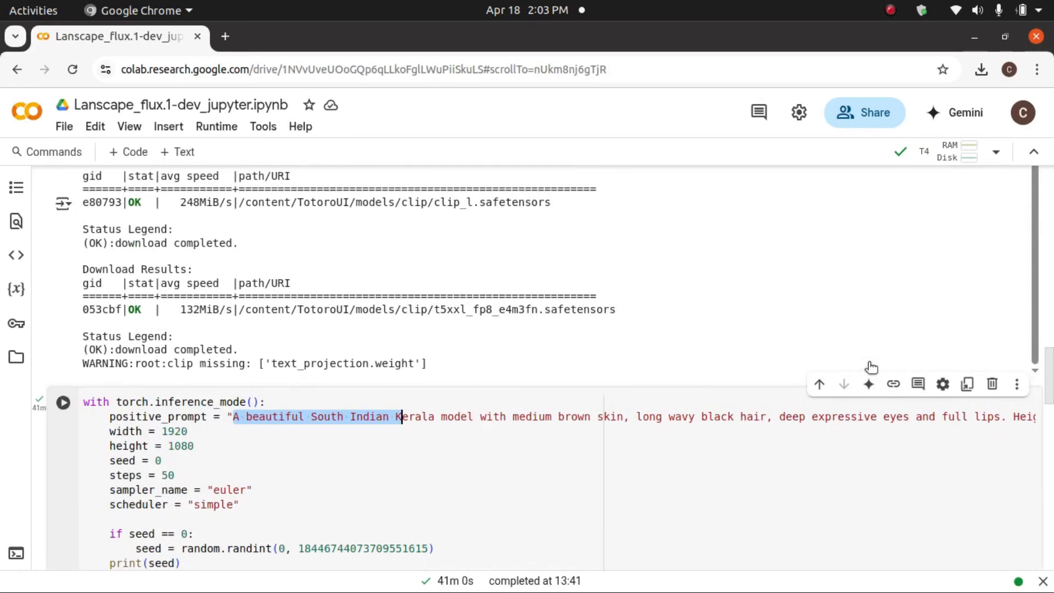
scroll("down", 3)
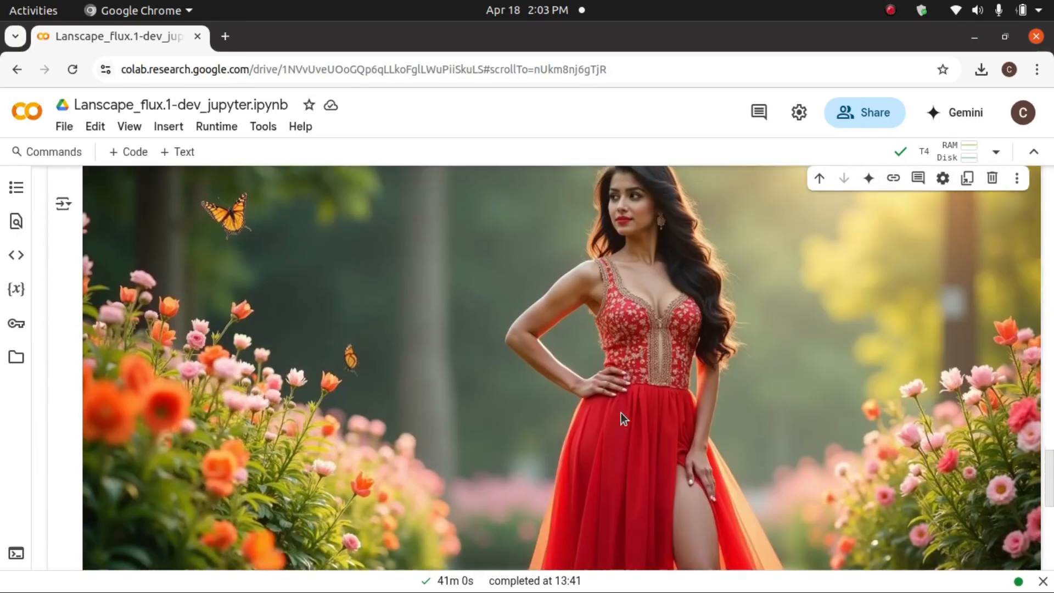
scroll("up", 3)
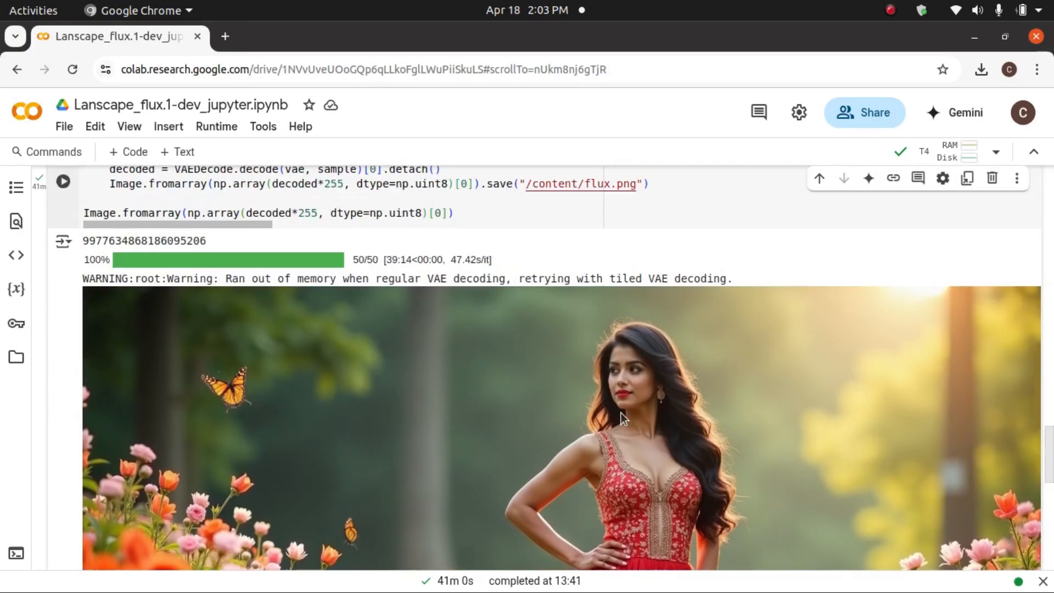
scroll("down", 3)
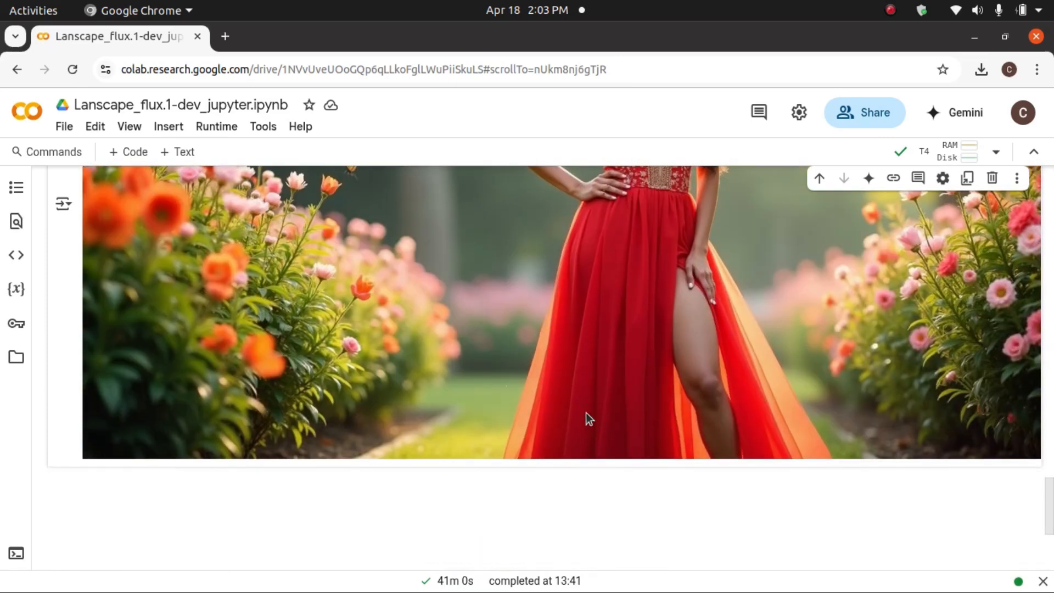
Step: Download flux.png from the Files sidebar via its ⋮ options menu
left_click(16, 357)
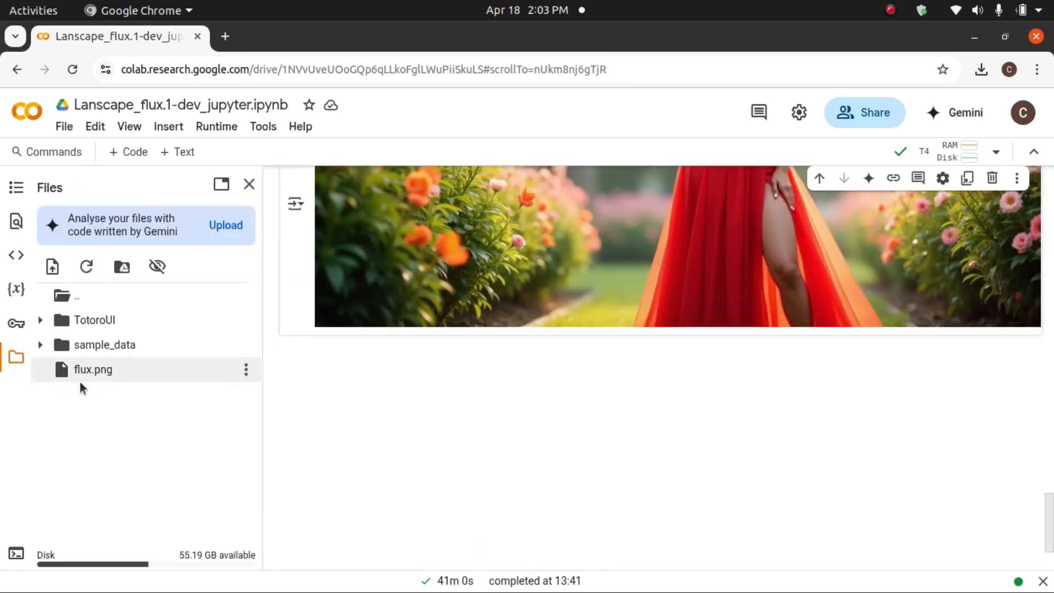
mouse_move(244, 370)
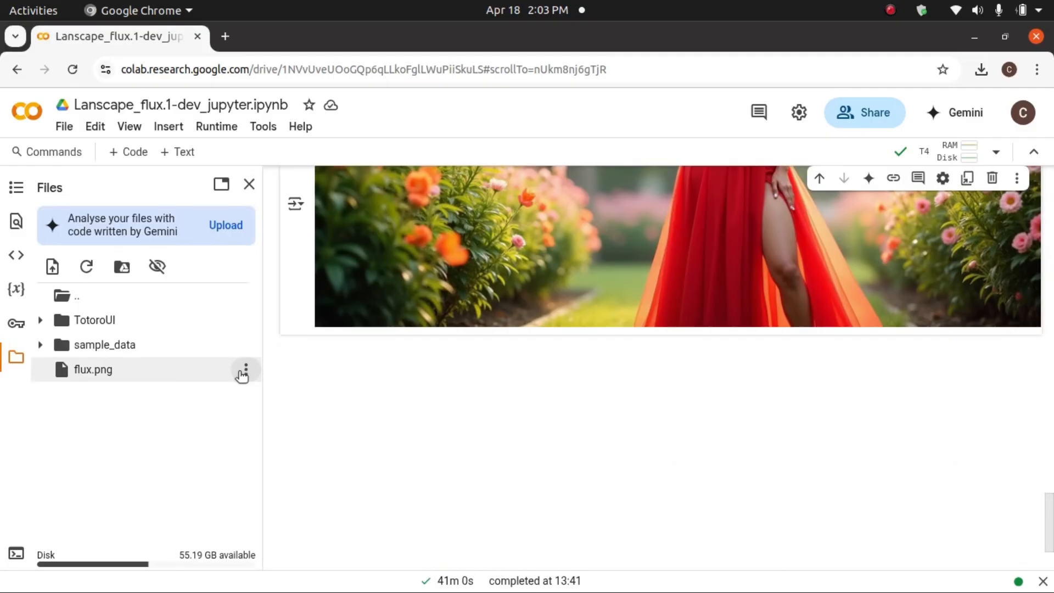
left_click(242, 370)
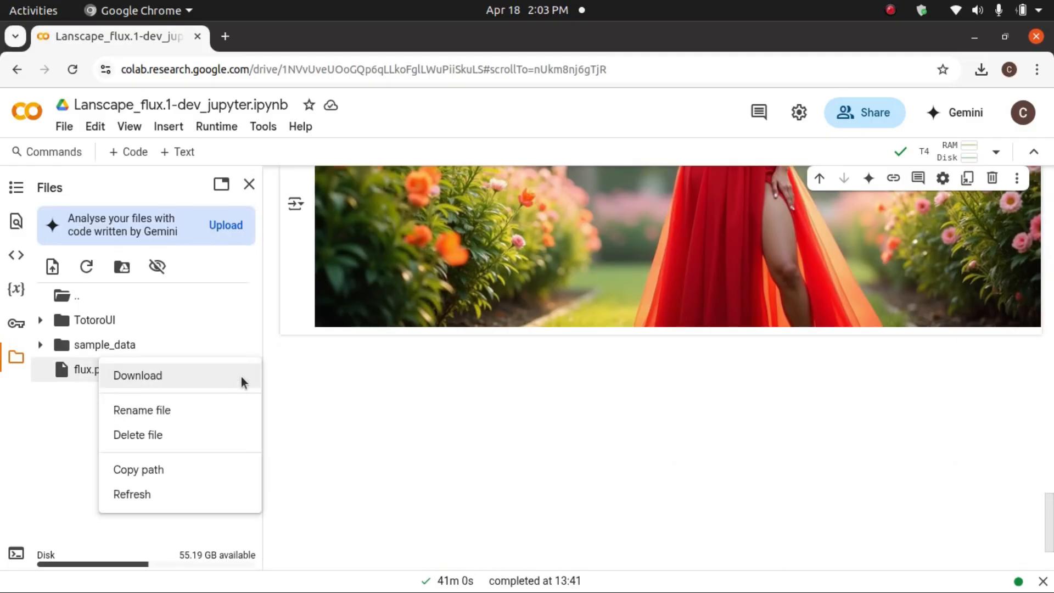
mouse_move(183, 391)
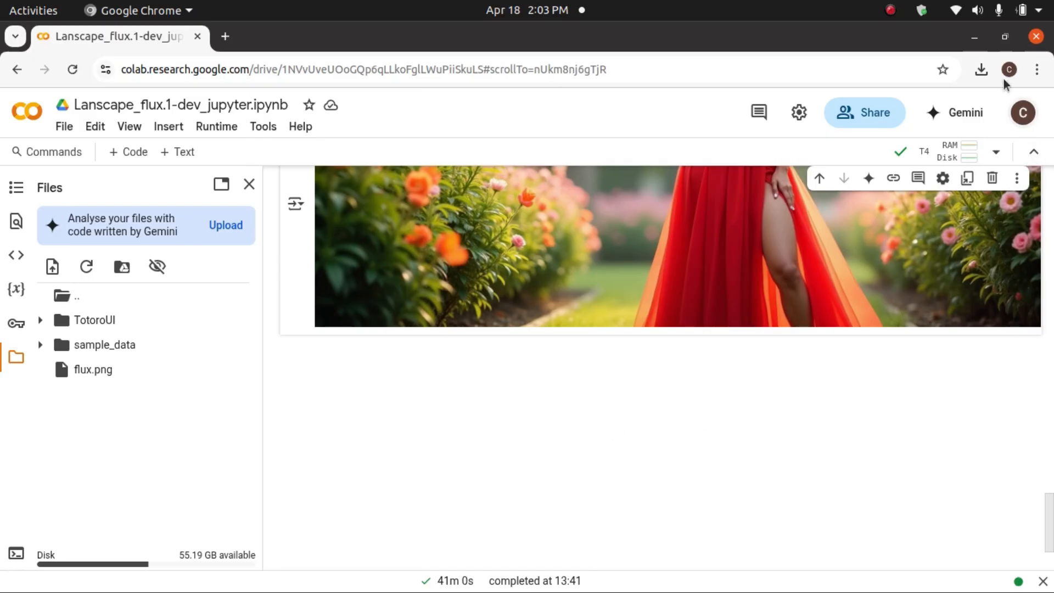
mouse_move(685, 302)
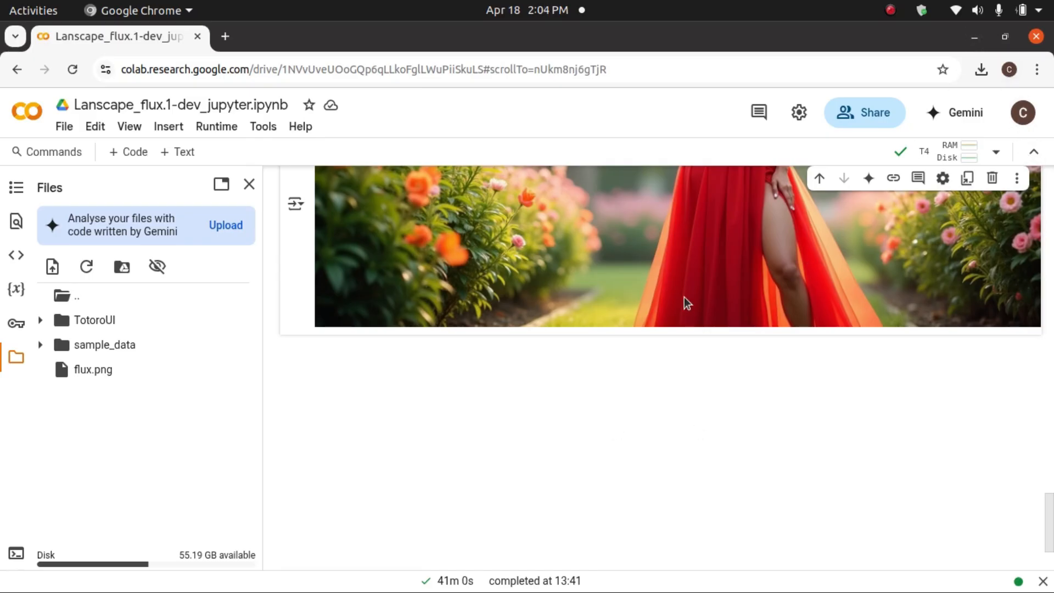
scroll("up", 3)
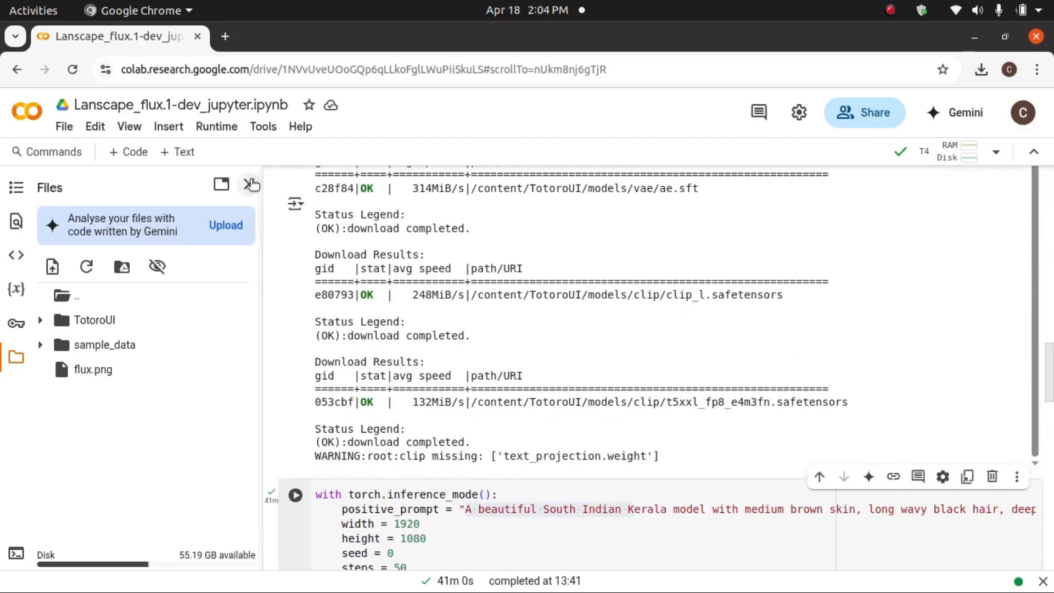
Step: Close the Files sidebar and scroll back up to the setup cell's aria2 installation log
left_click(250, 184)
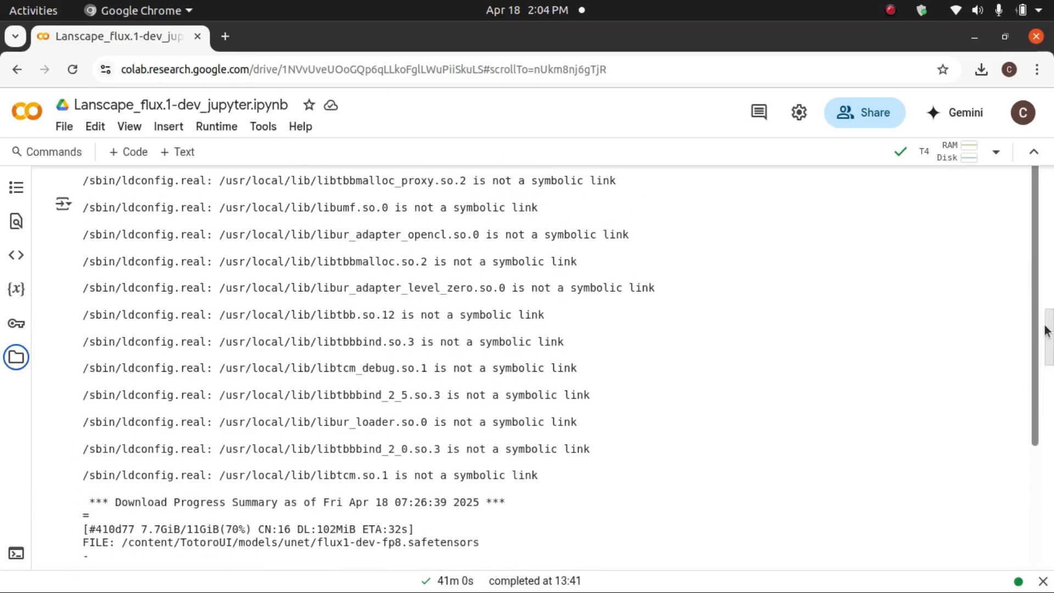
scroll("up", 3)
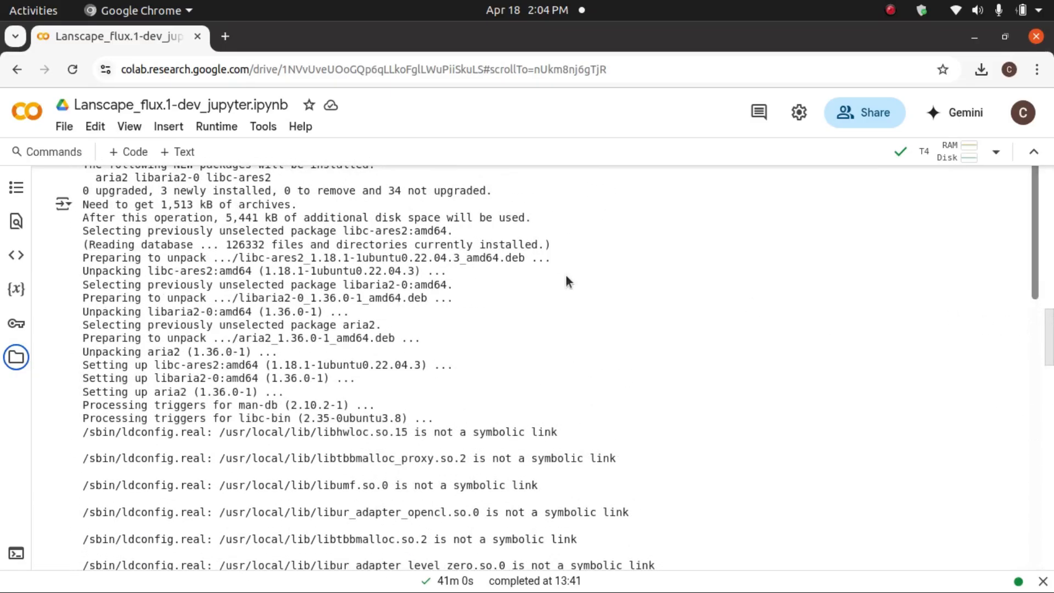